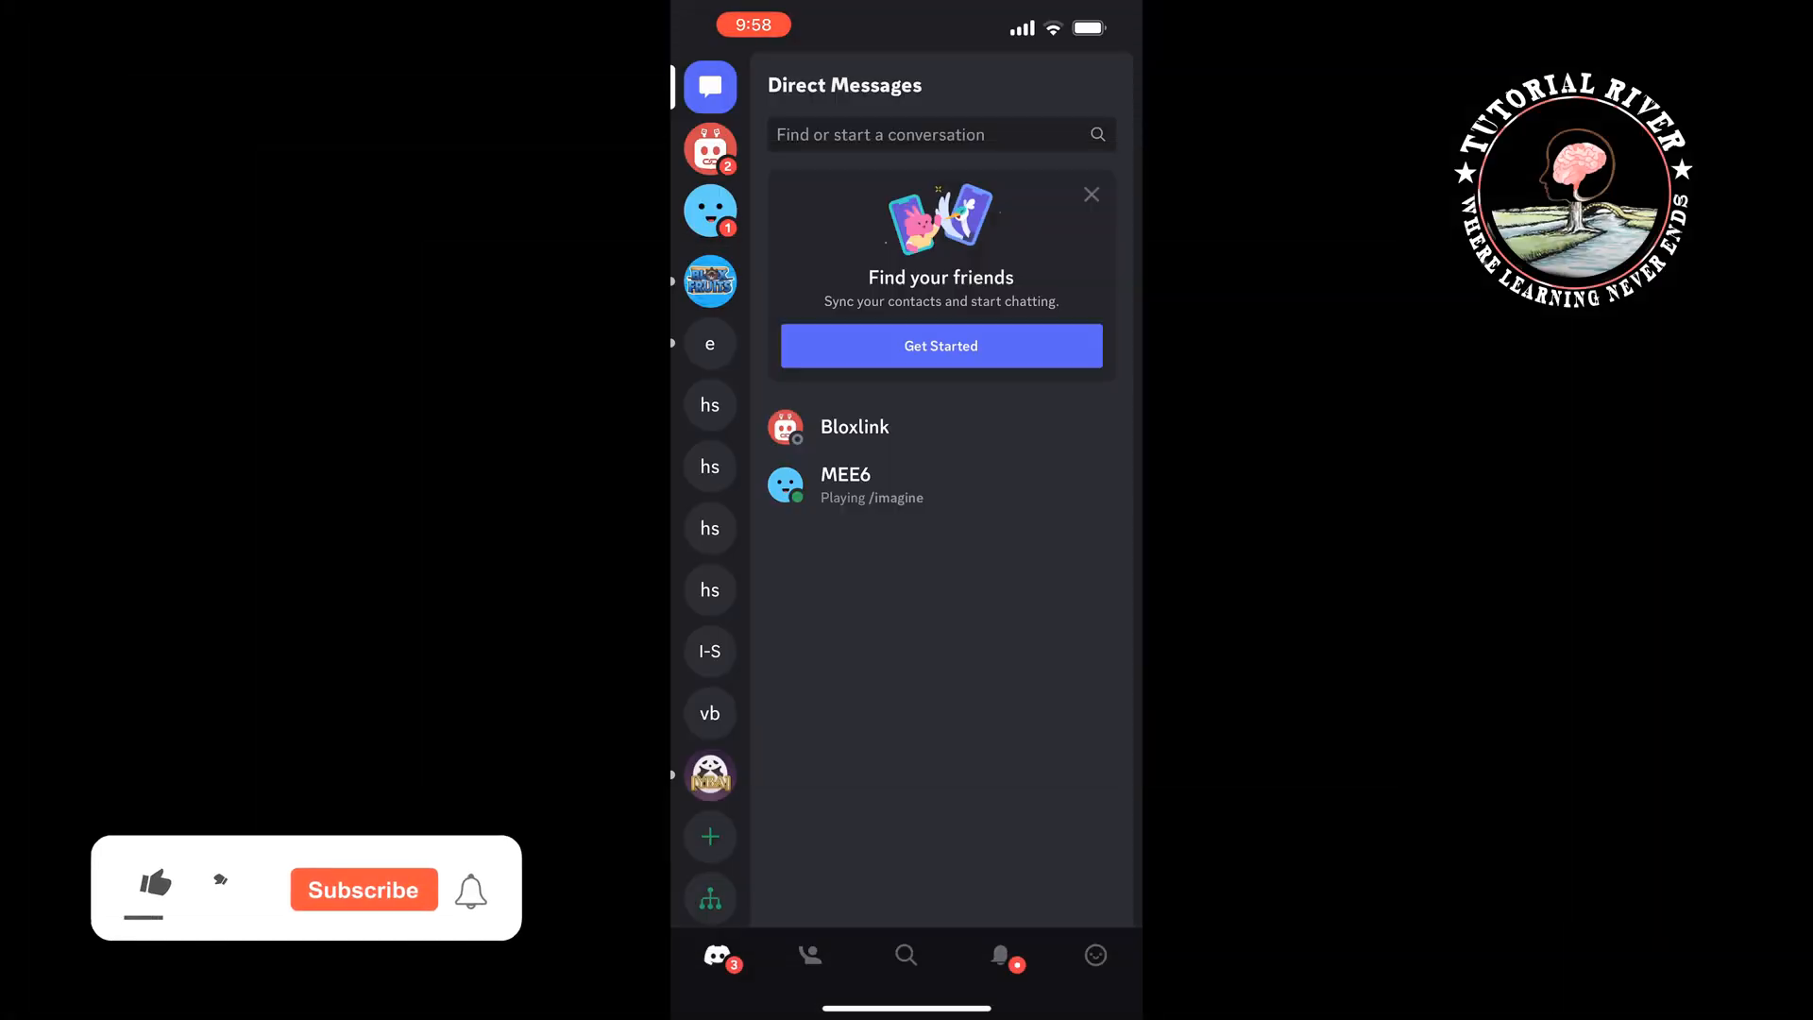
Step: Join the General voice call and bring up its Activities list showing Putt Party and Watch Together
left_click(154, 881)
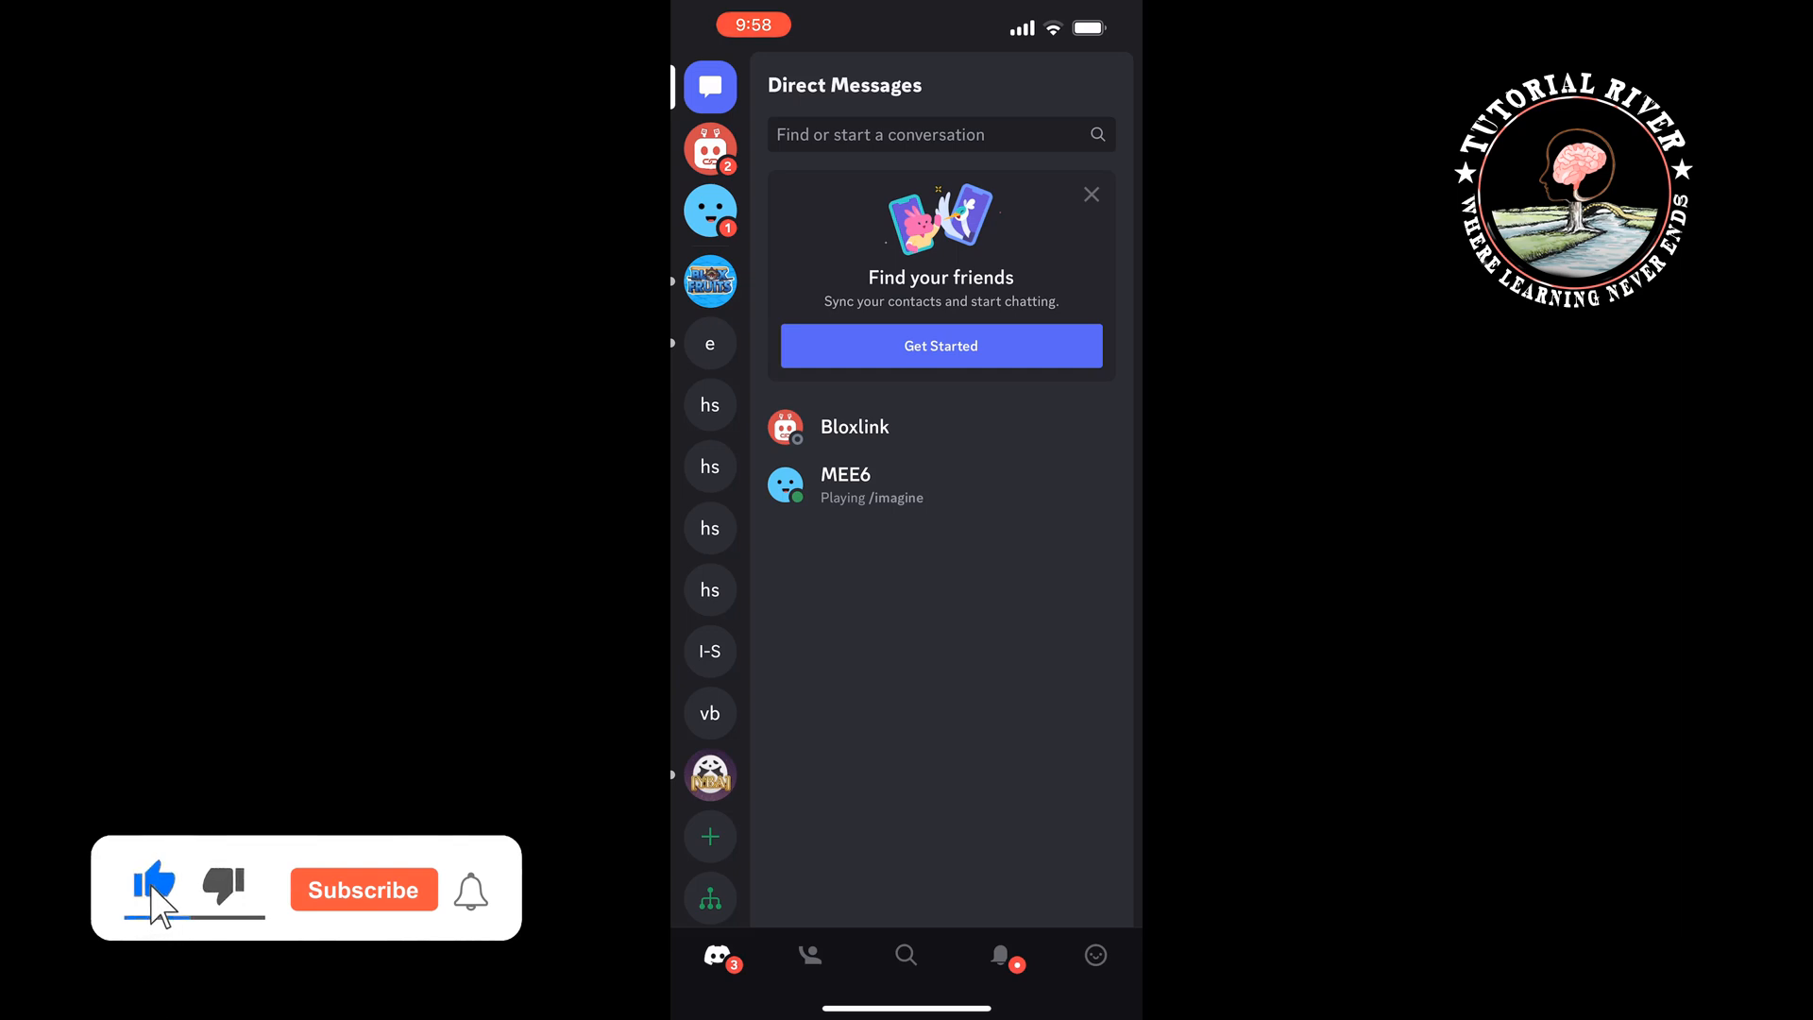
left_click(362, 890)
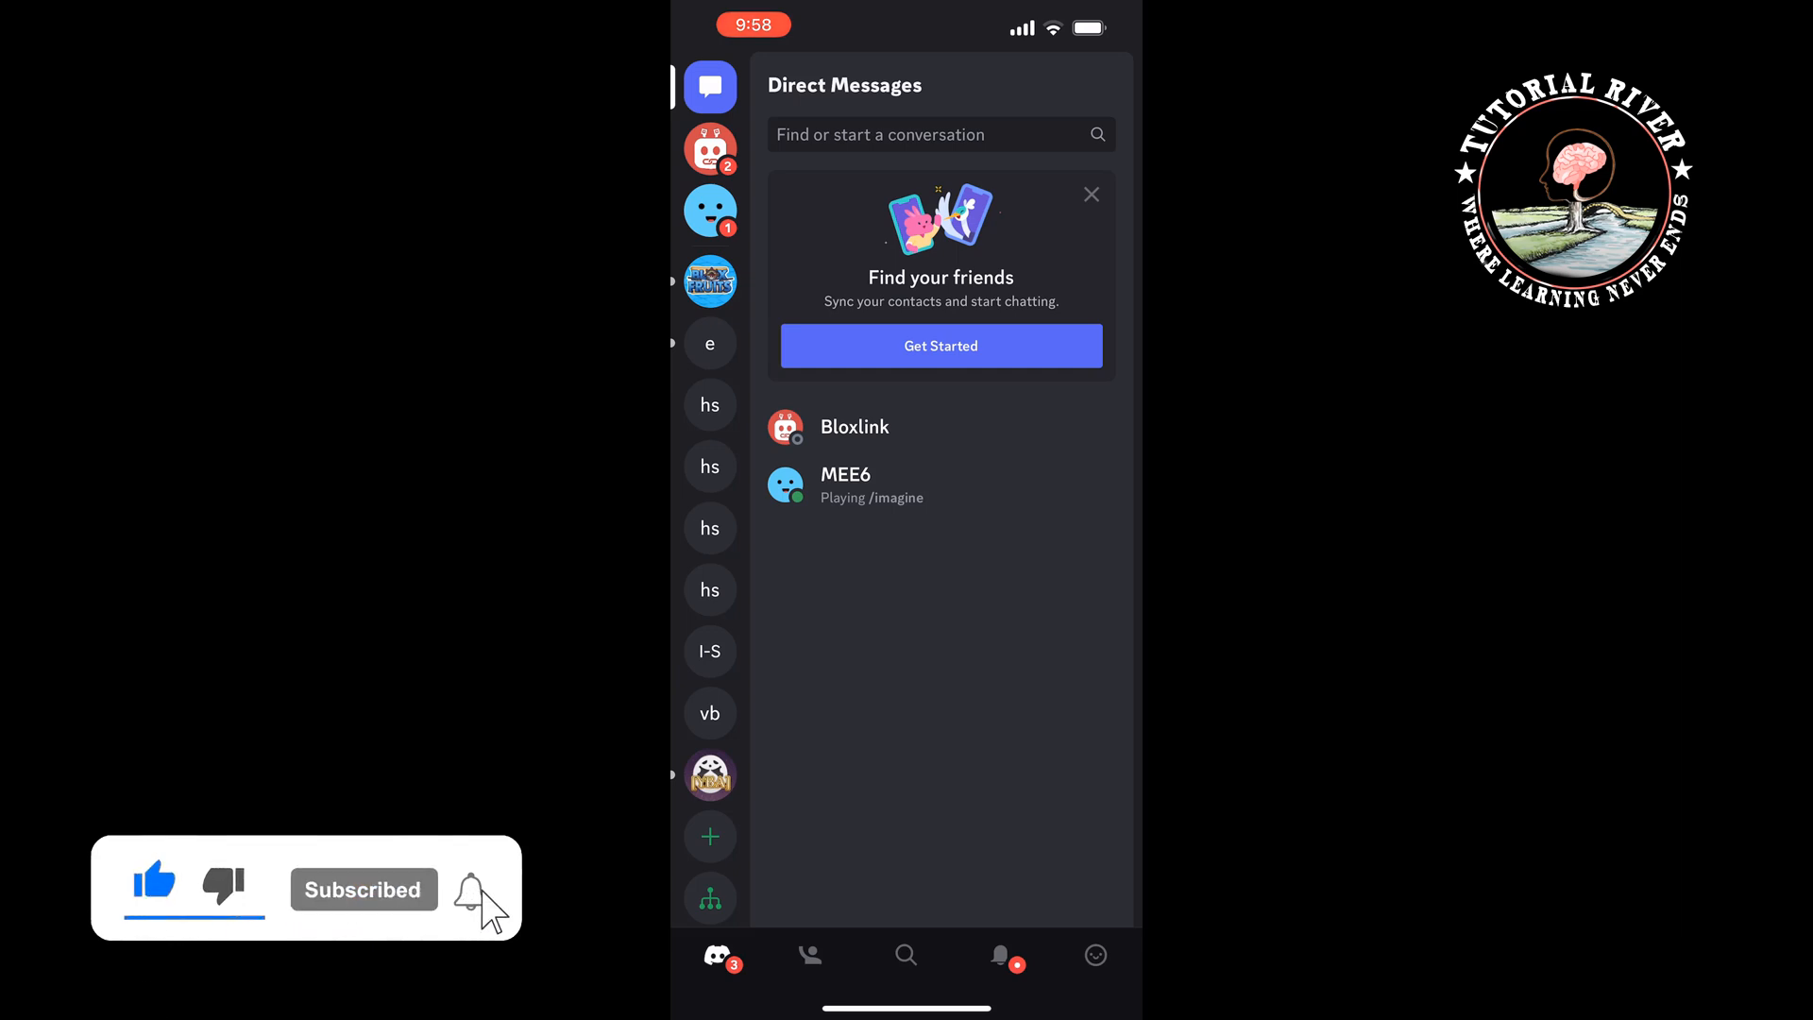
left_click(710, 344)
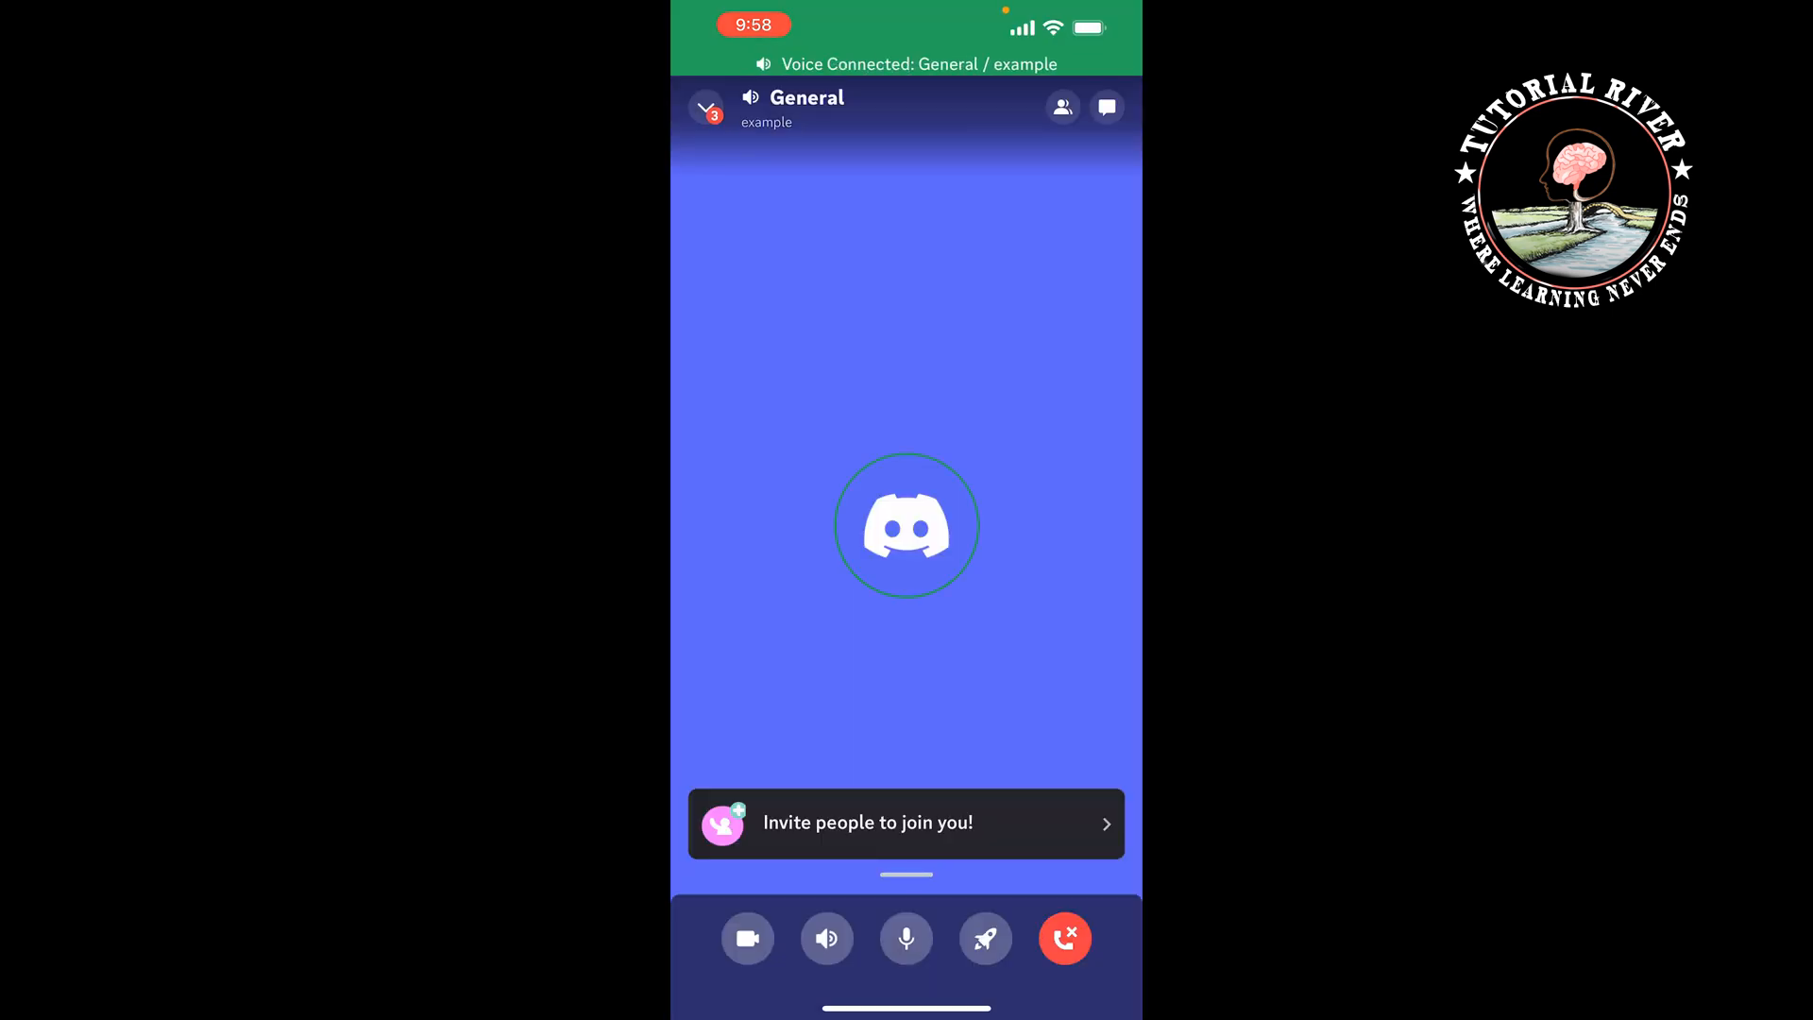
left_click(984, 938)
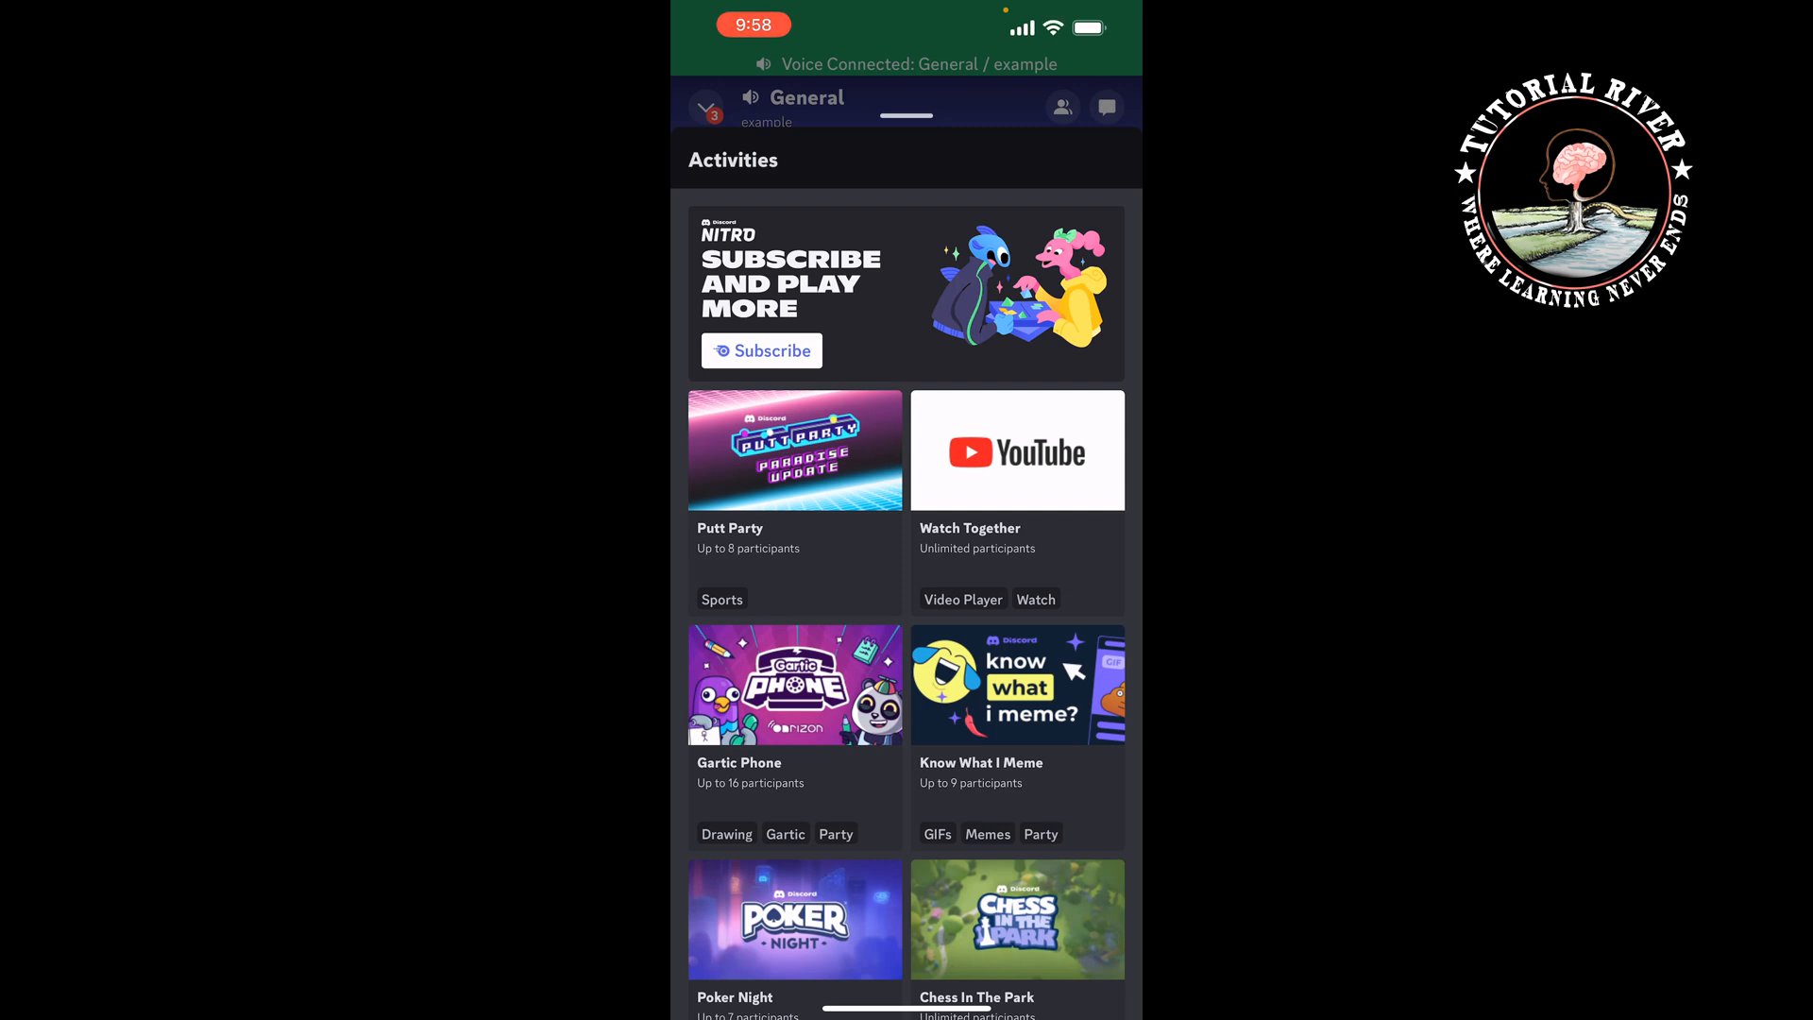
Step: Launch YouTube Watch Together, reaching its video browser with an empty playlist
left_click(1016, 452)
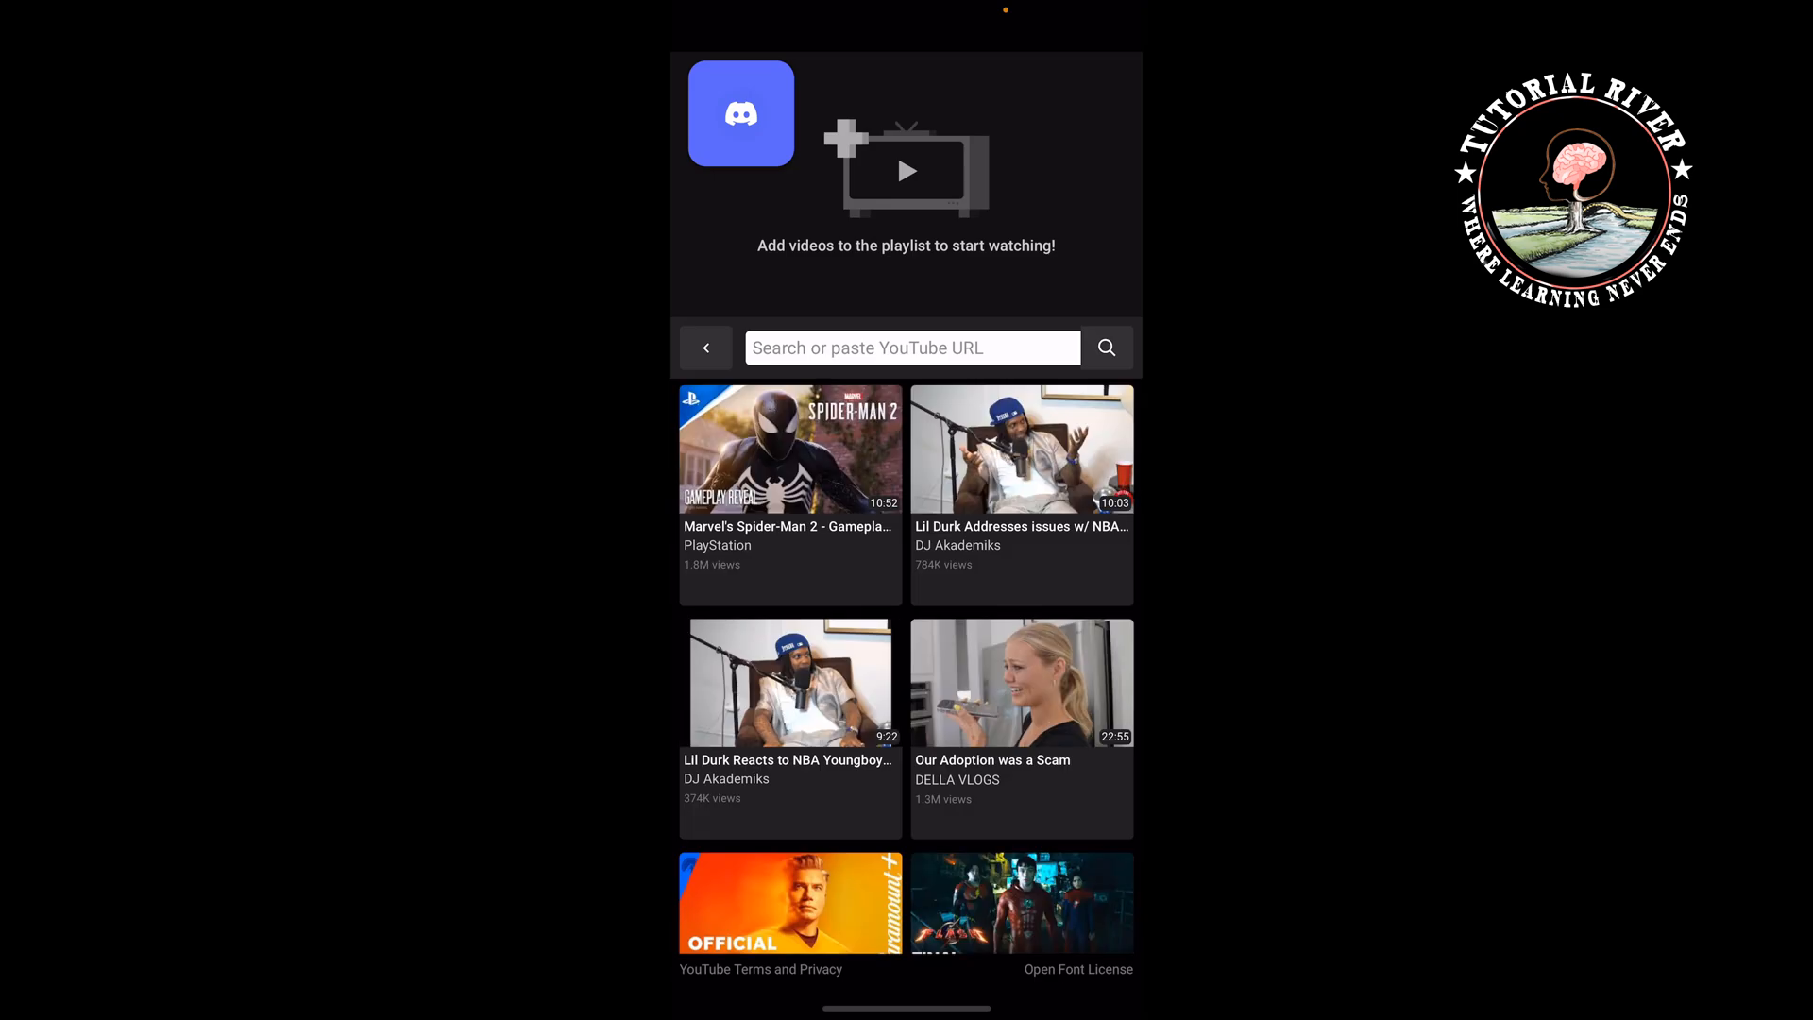
scroll("down", 3)
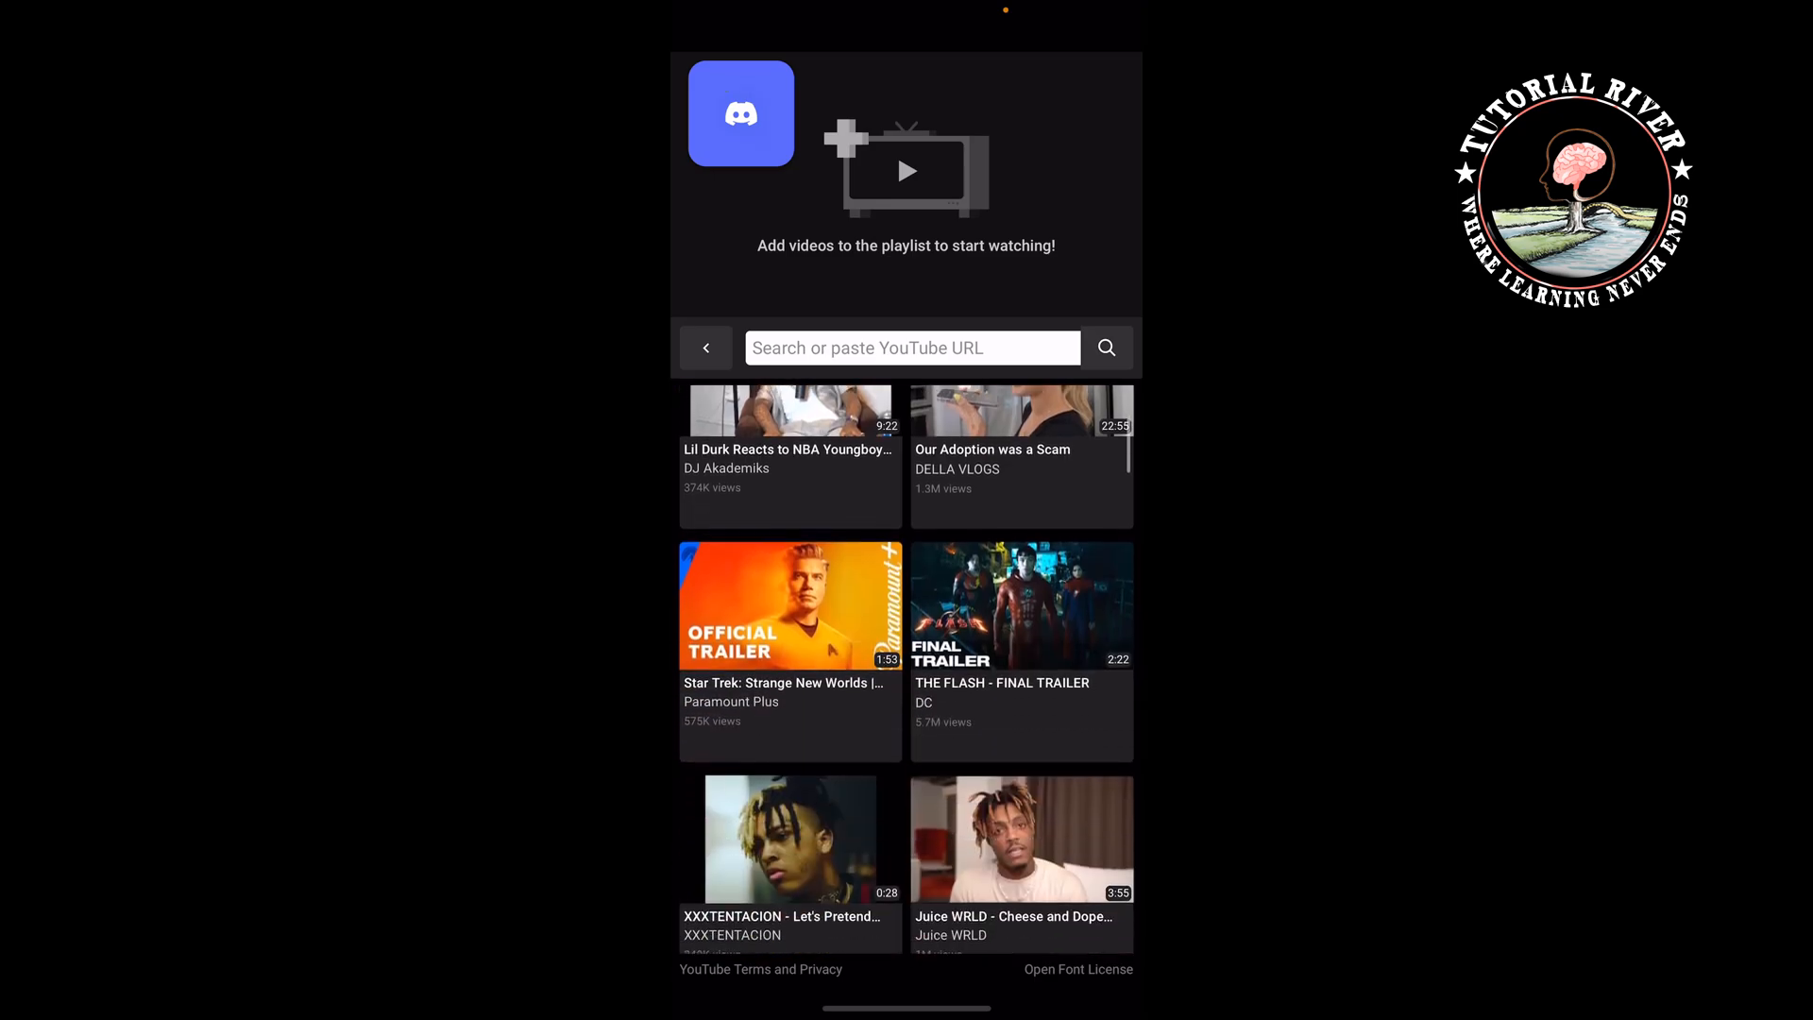
scroll("down", 3)
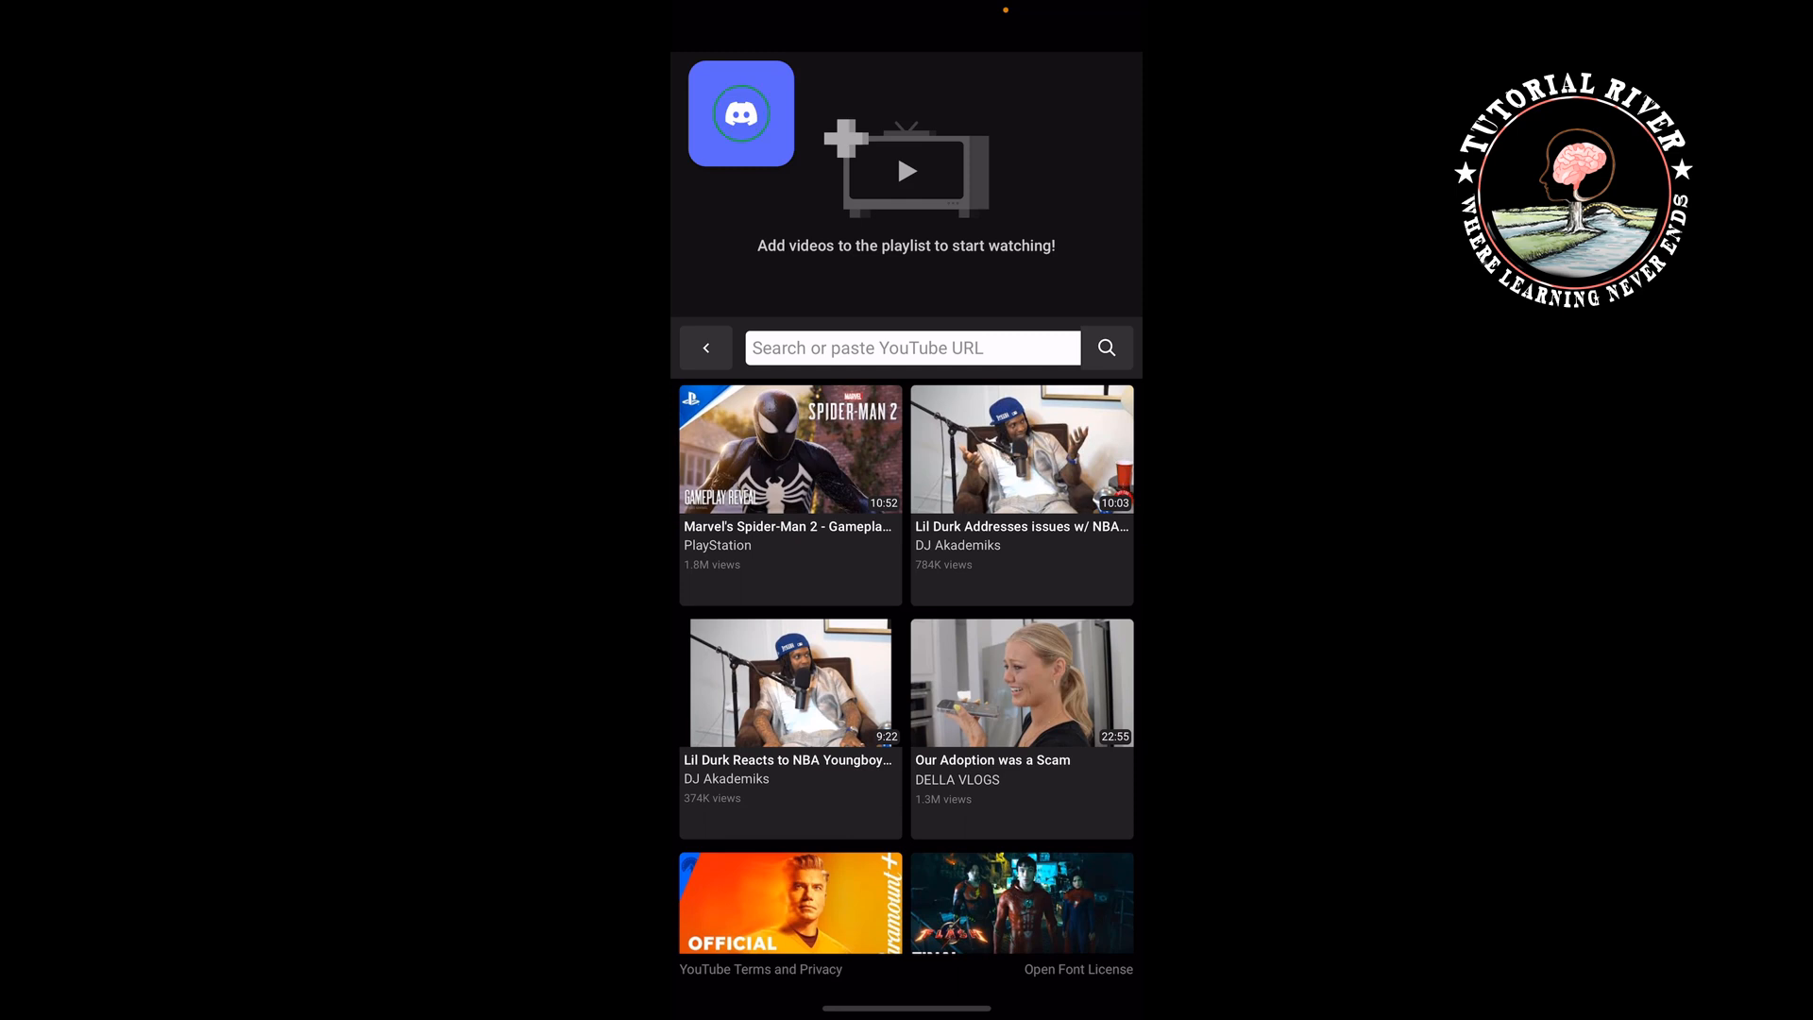
left_click(912, 347)
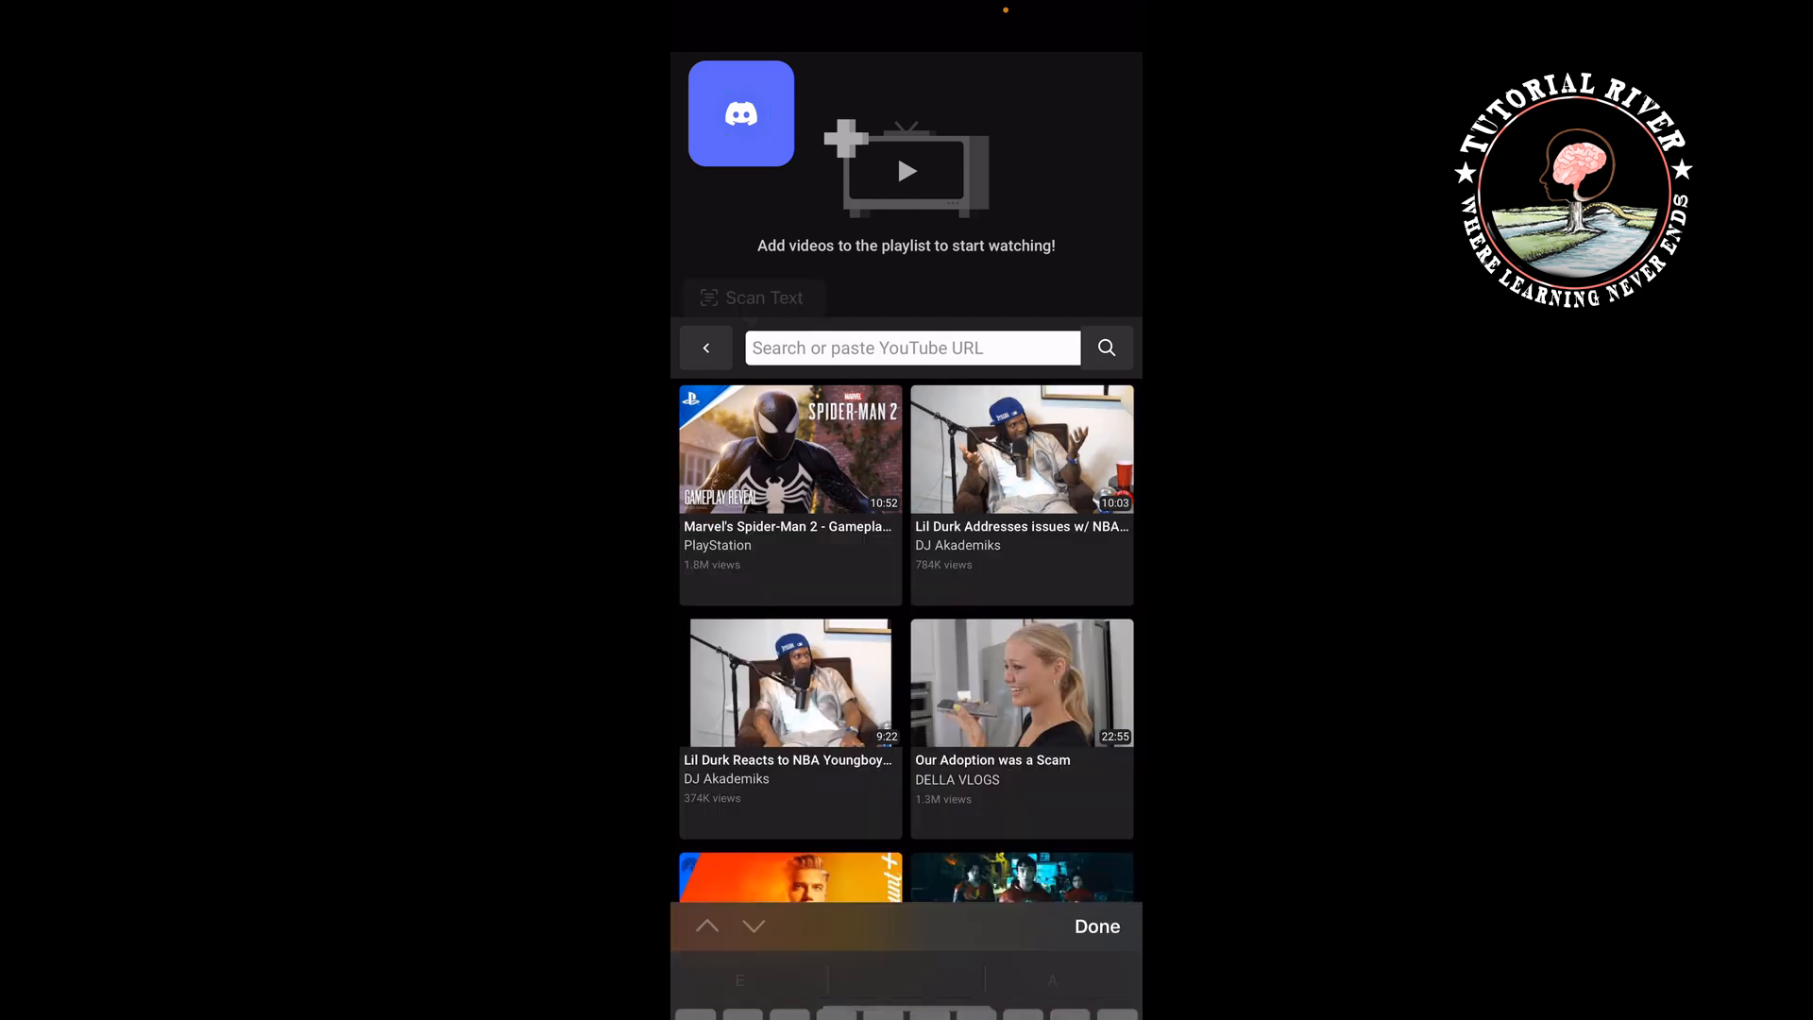
Step: Add the 10-minute DJ Akademiks video to the playlist, play it for everyone and show its controls
left_click(1021, 449)
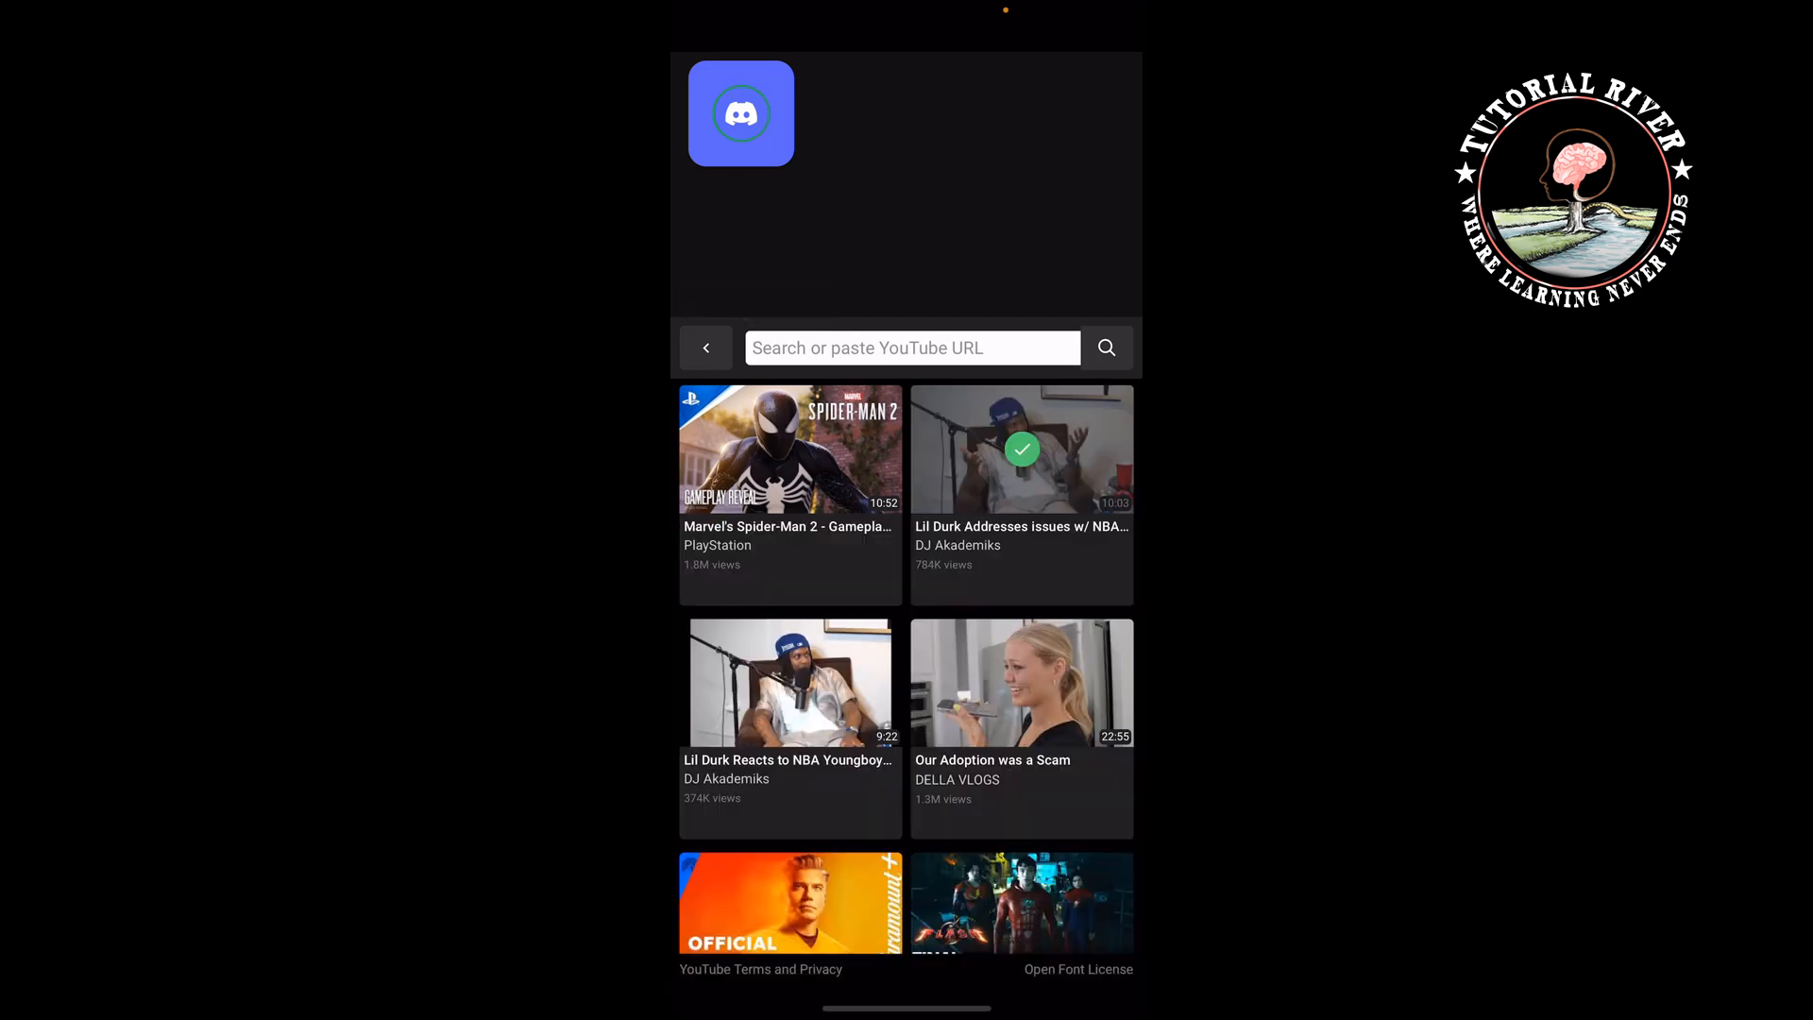
left_click(1020, 449)
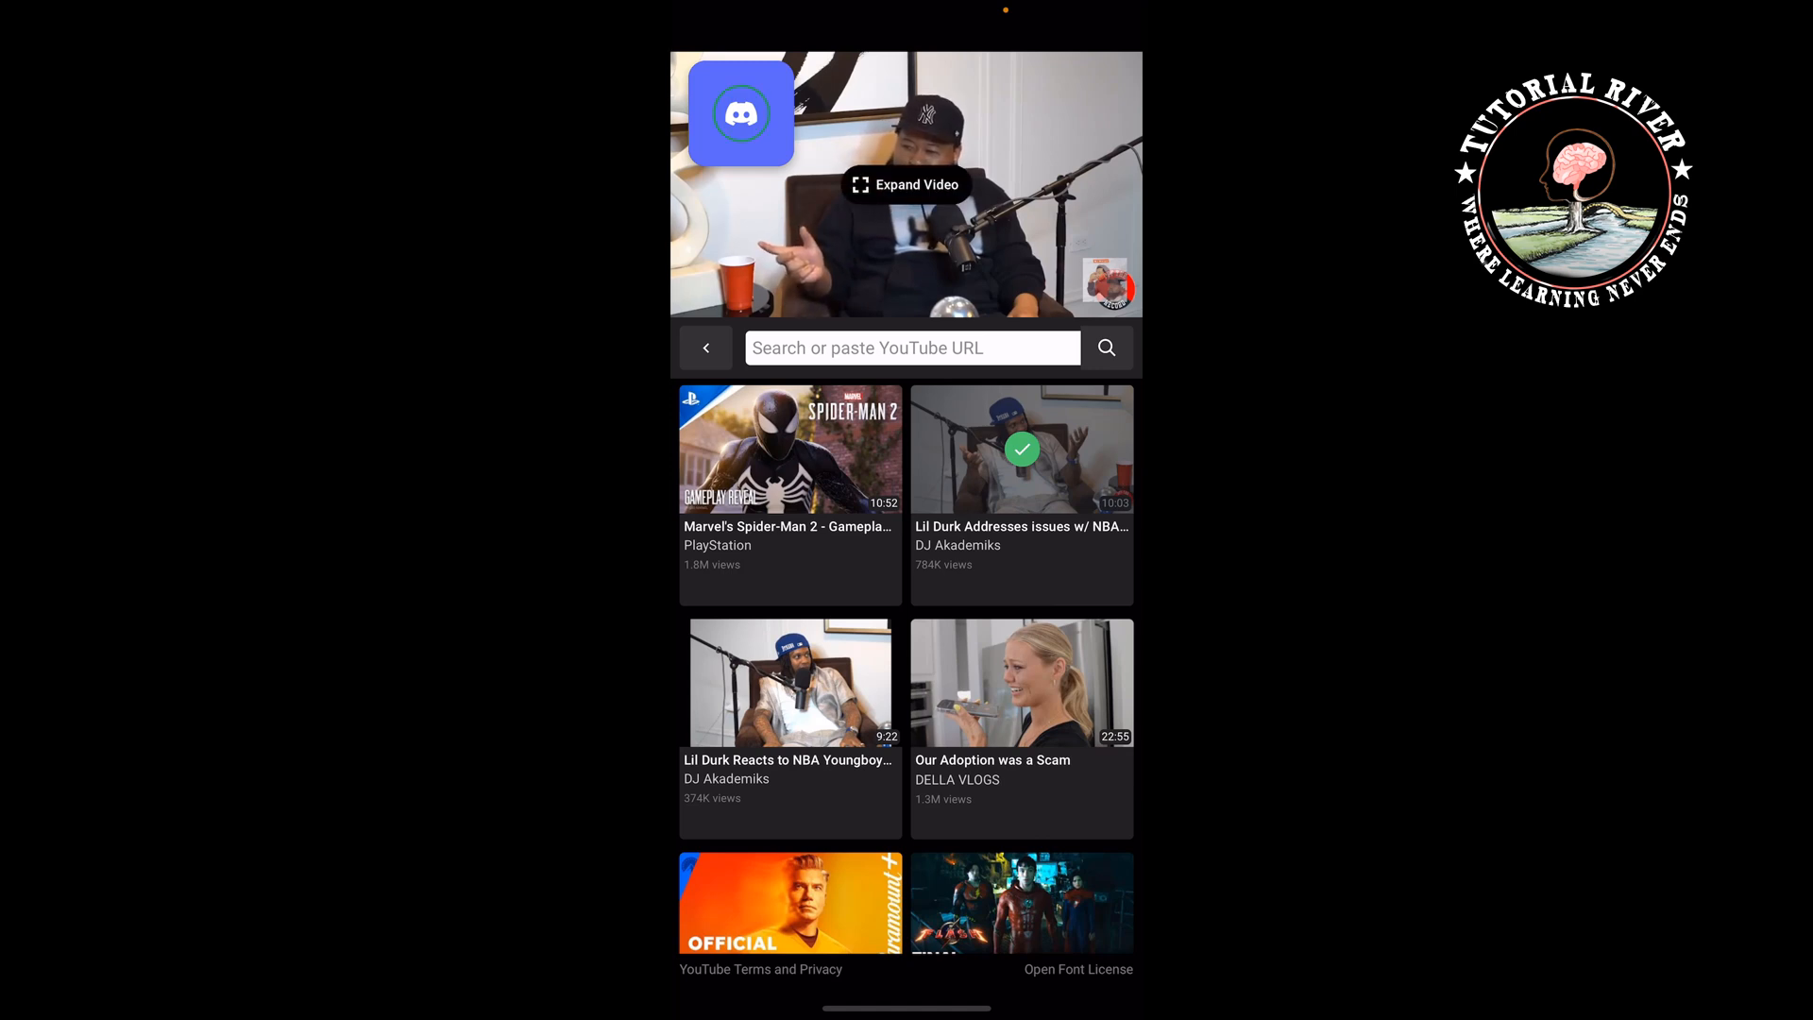
left_click(1021, 449)
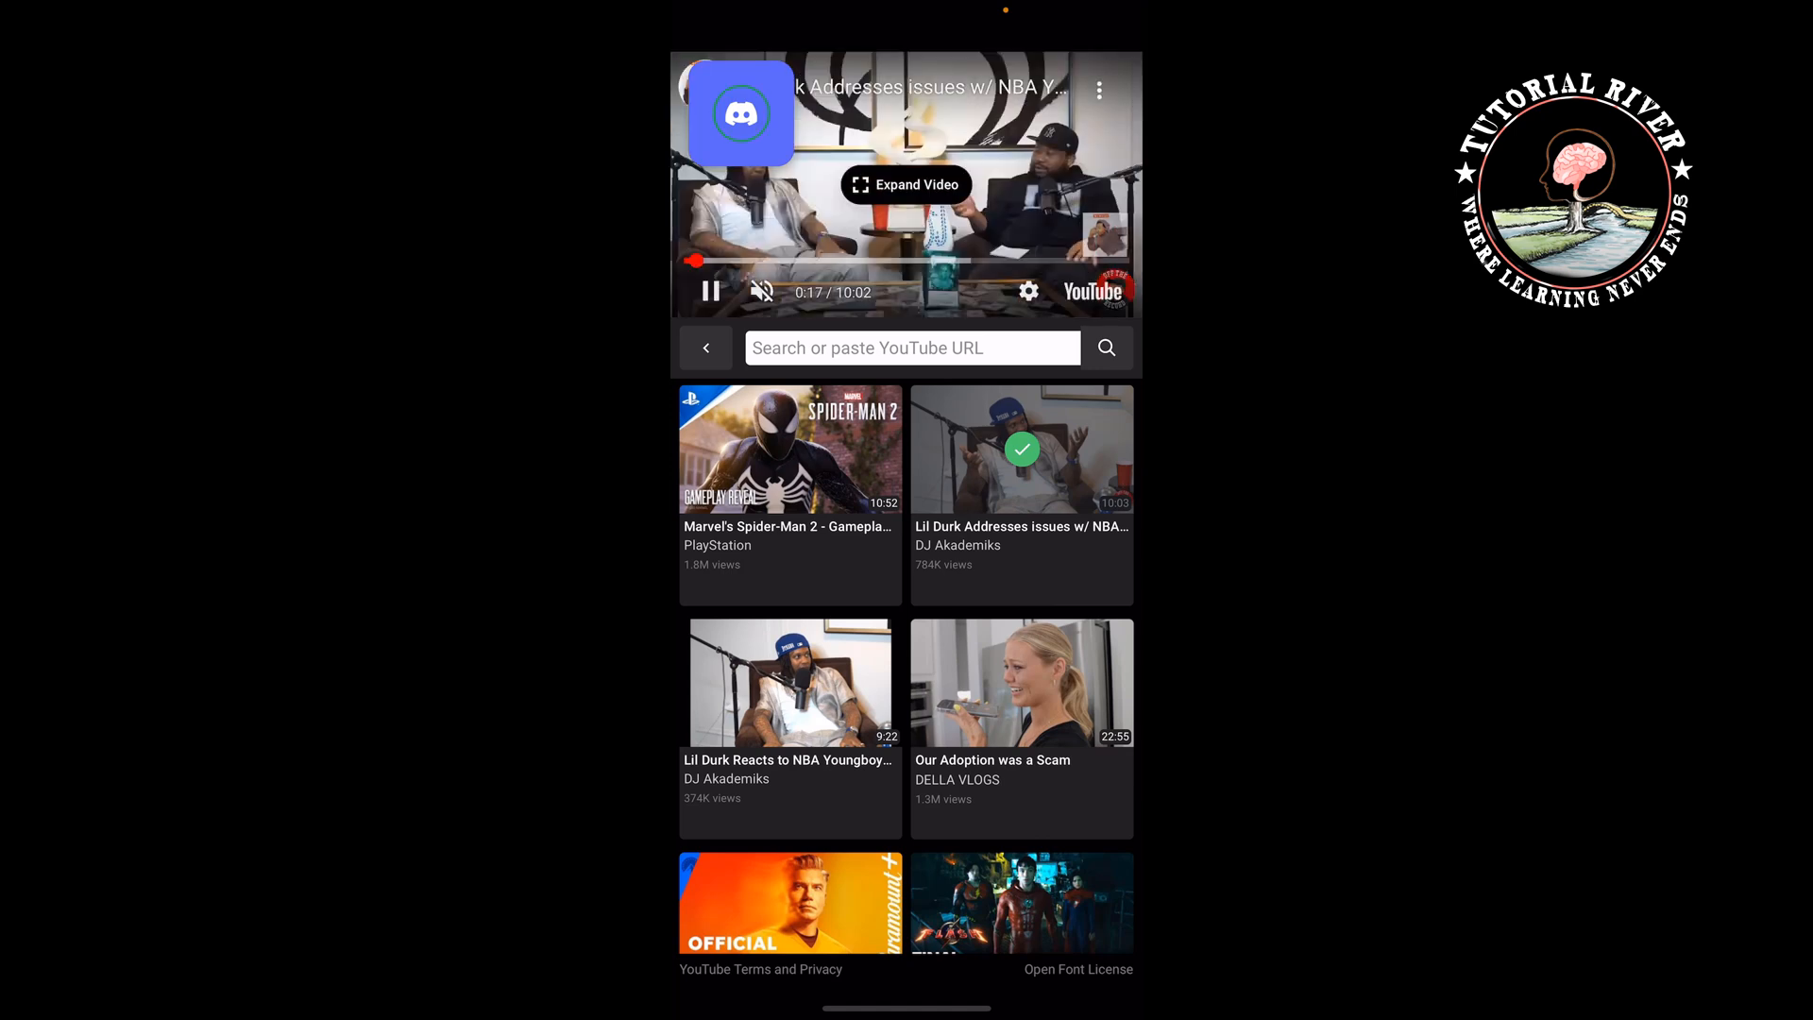